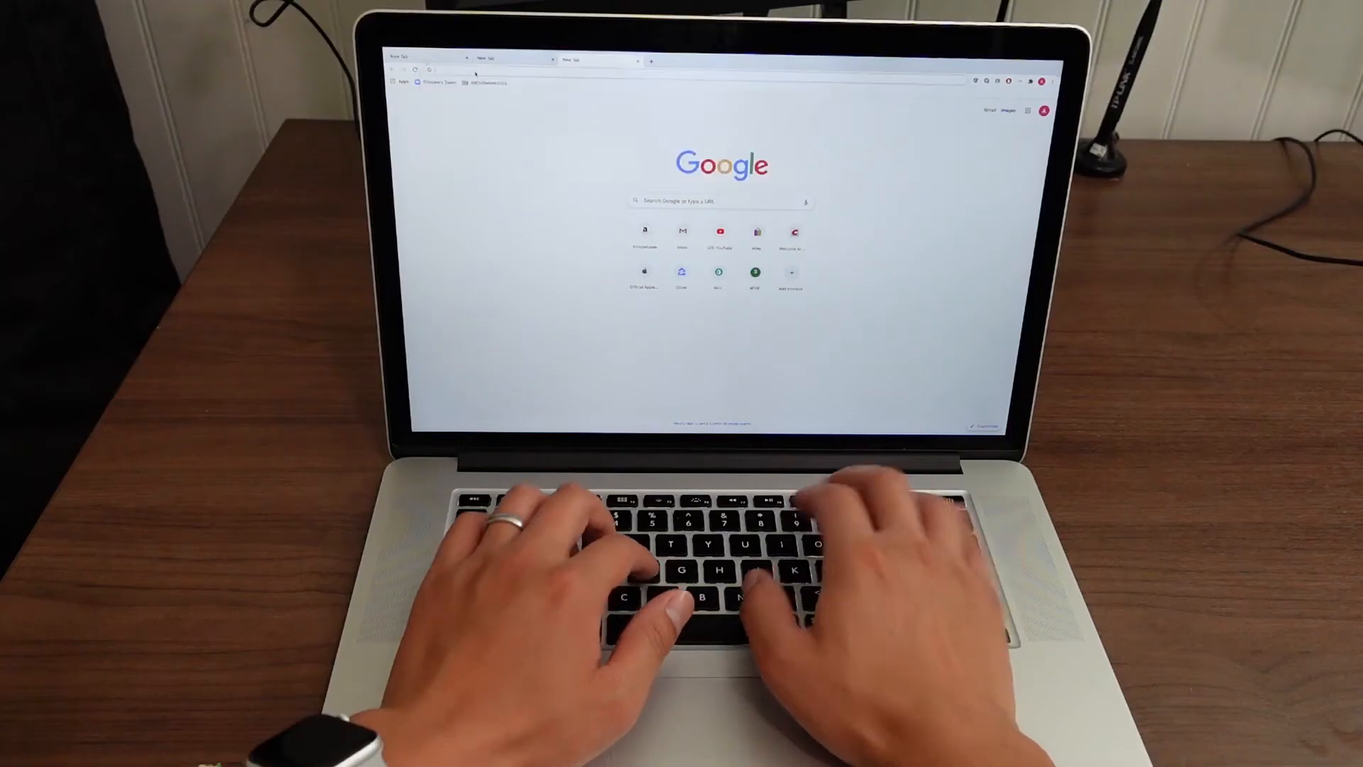
text(the quick brown fox)
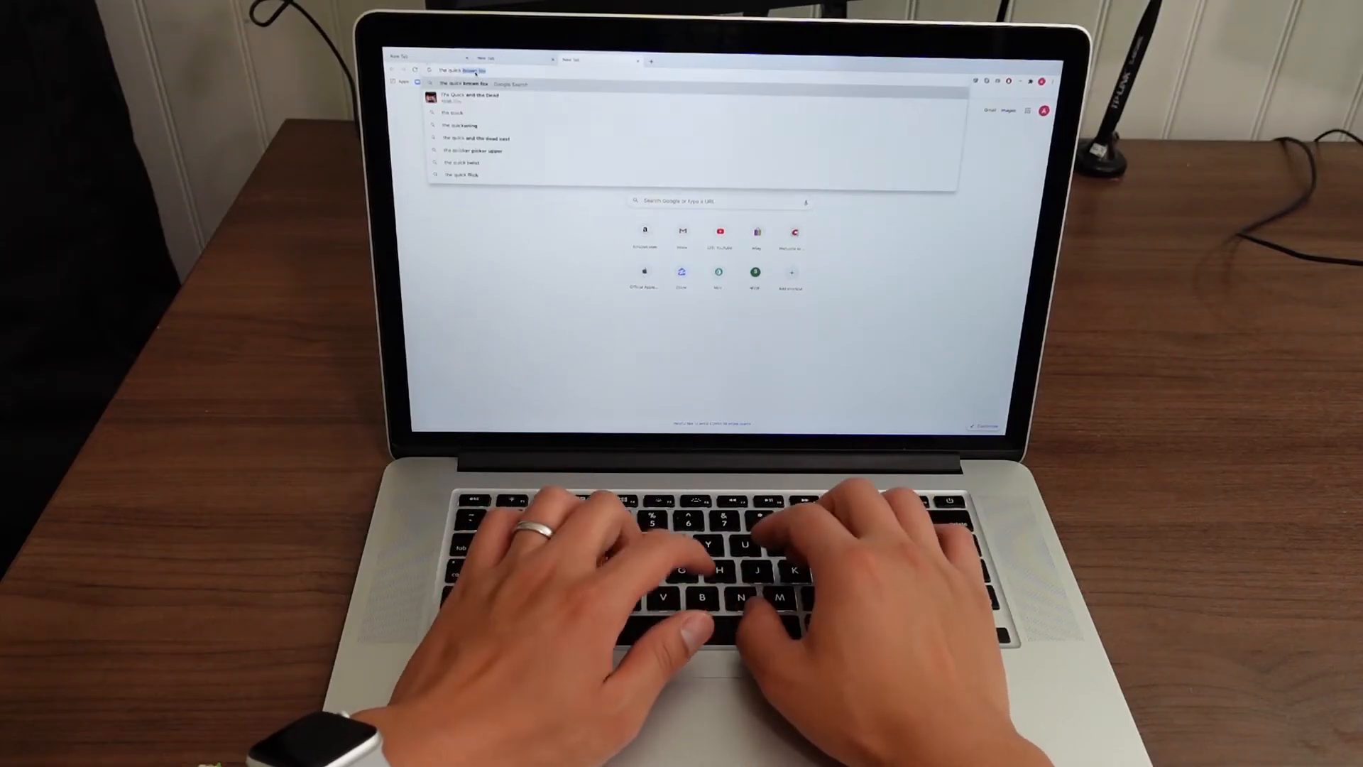